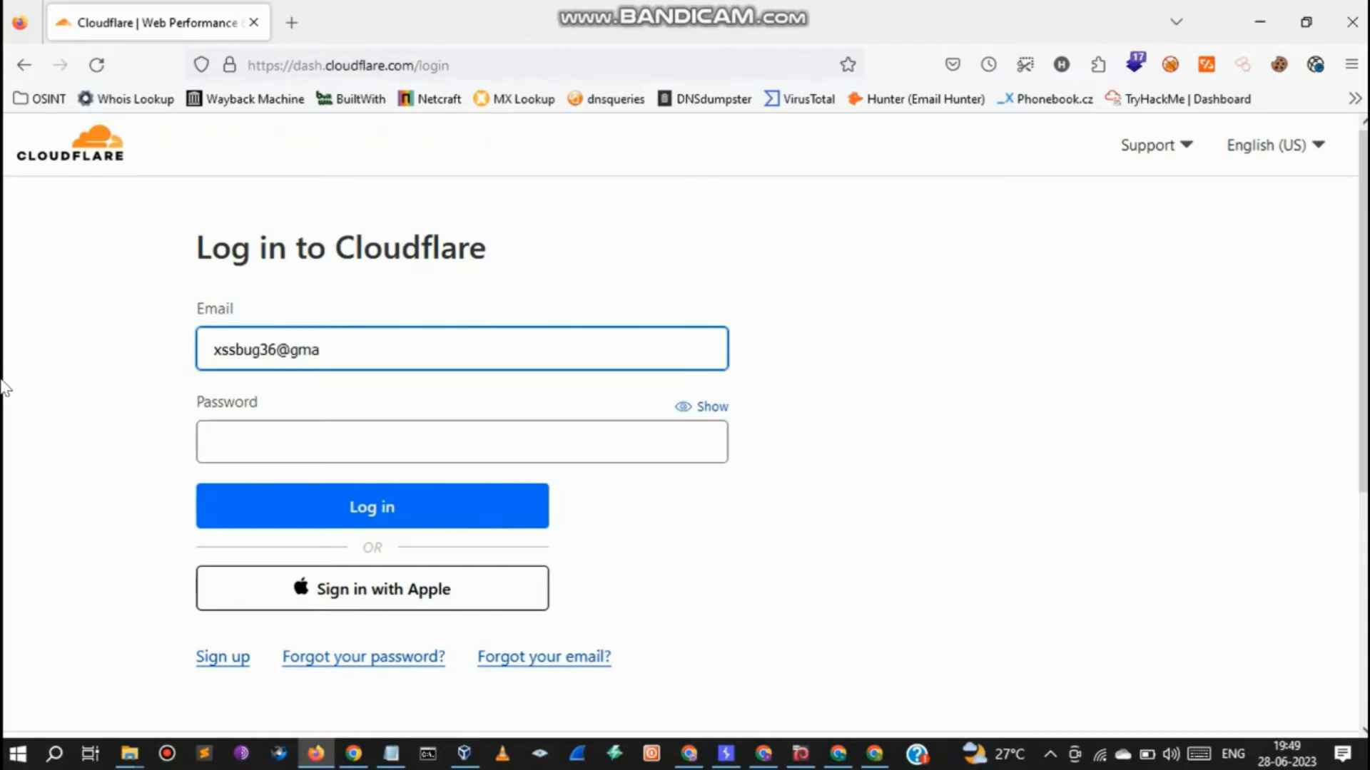
Step: Complete the email ending 'il.com', reveal the password to verify it, and log in
text(il.com)
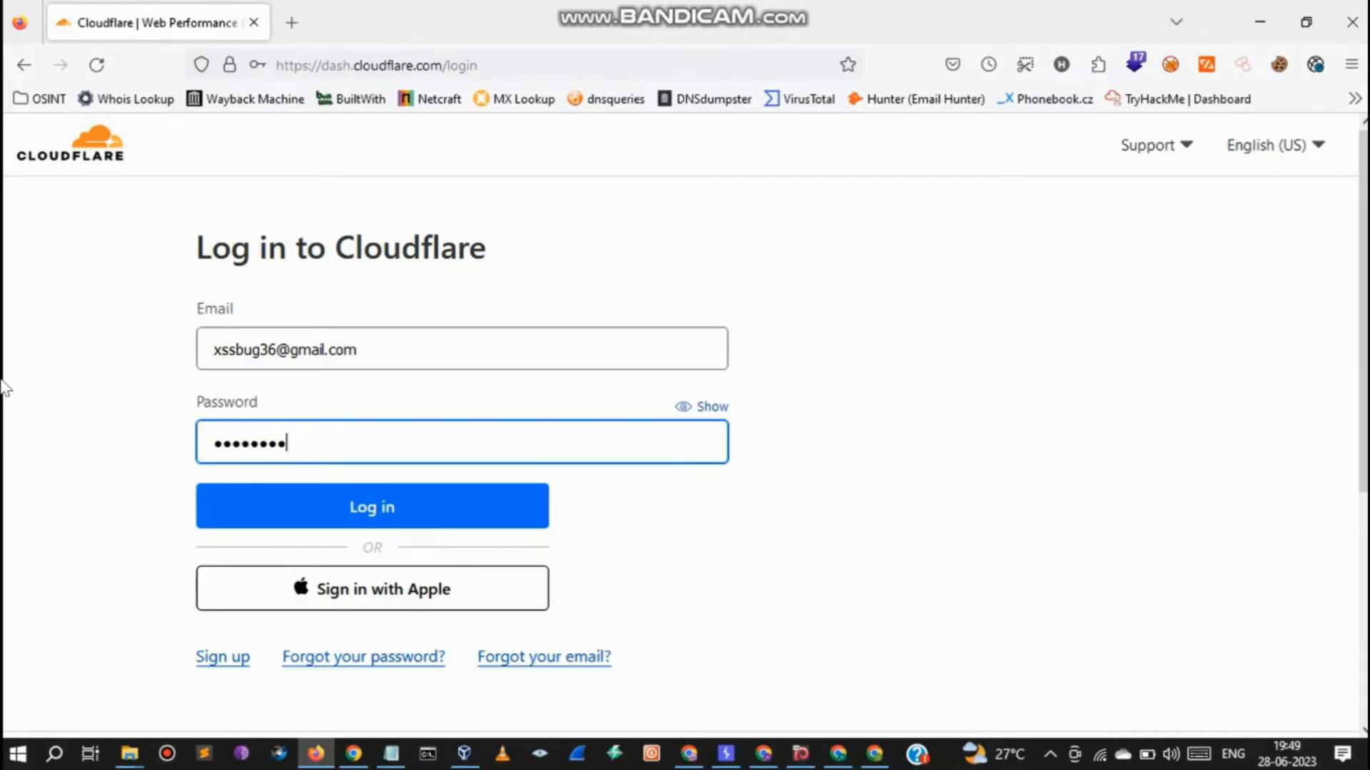
click(714, 407)
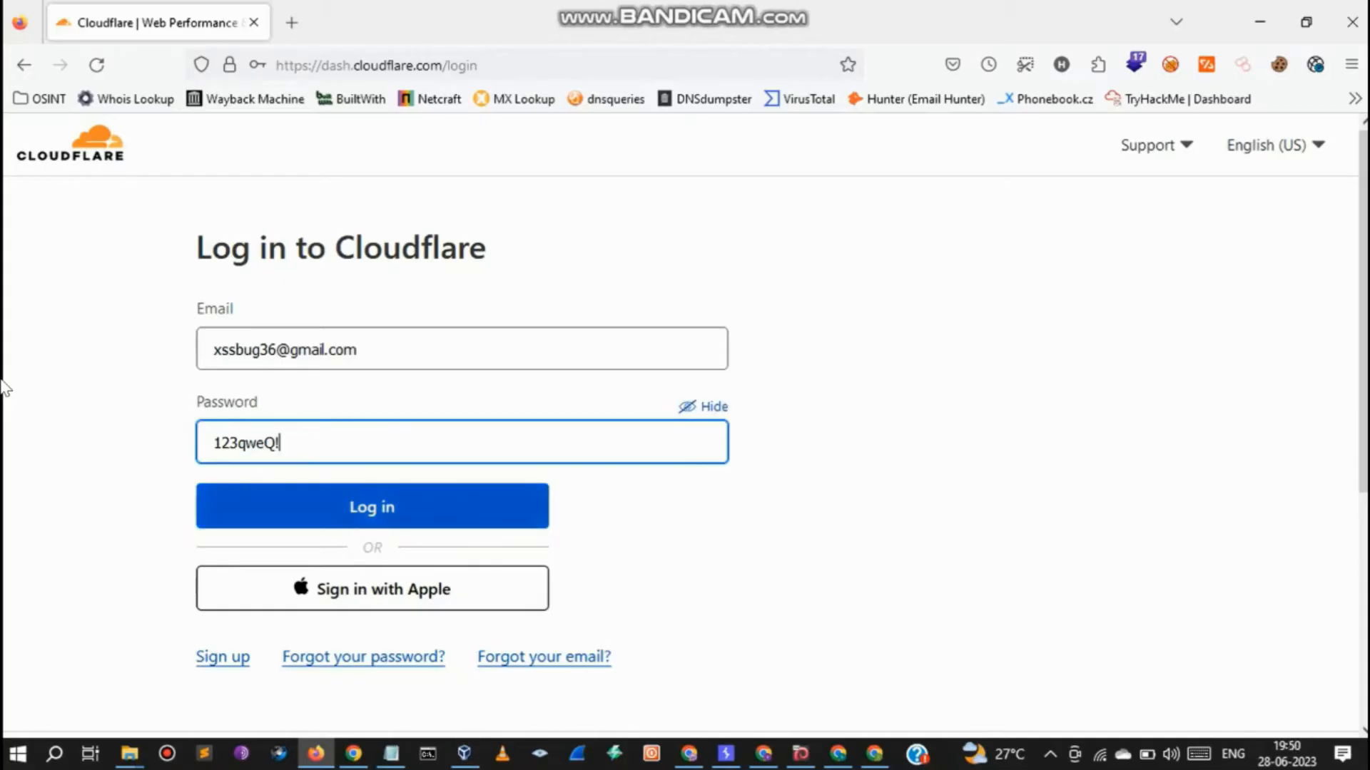
click(371, 505)
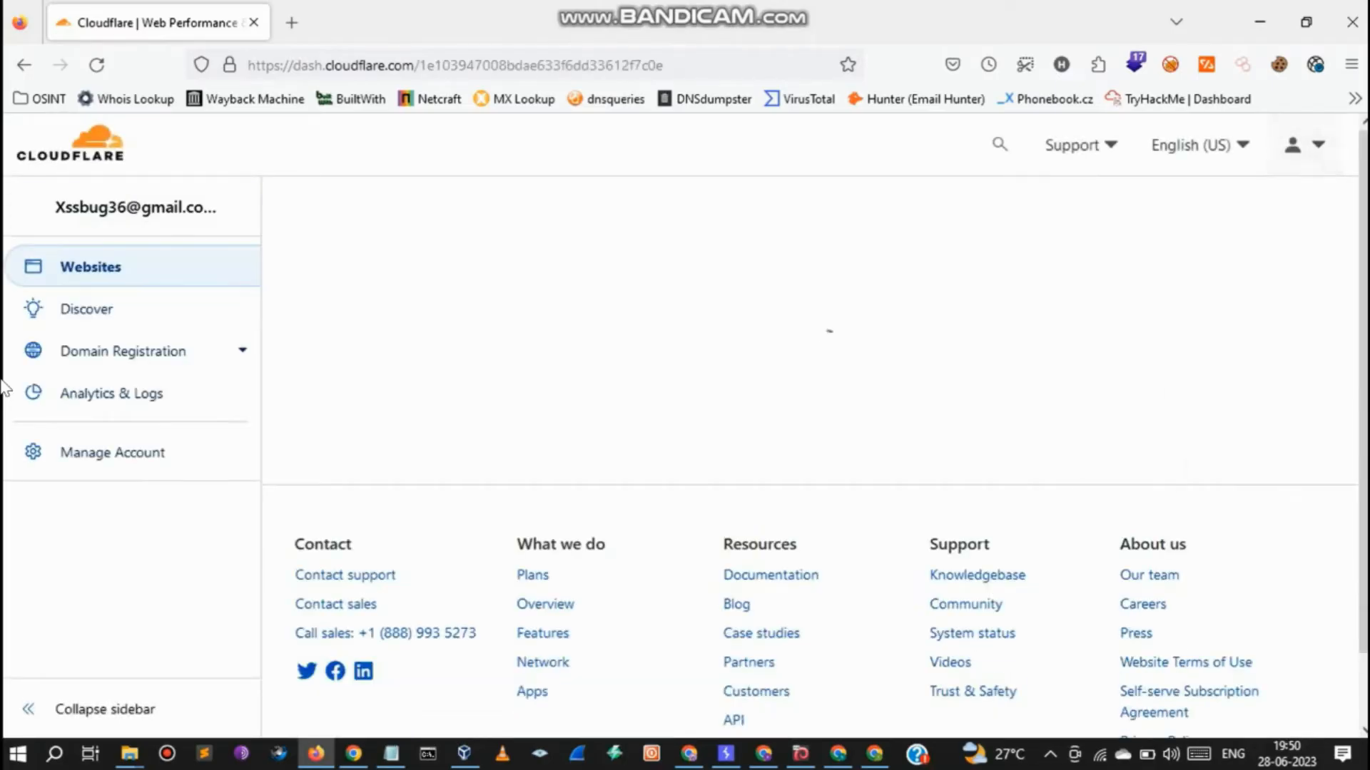
Step: Go to My Profile from the user menu and show its Authentication settings
click(1291, 145)
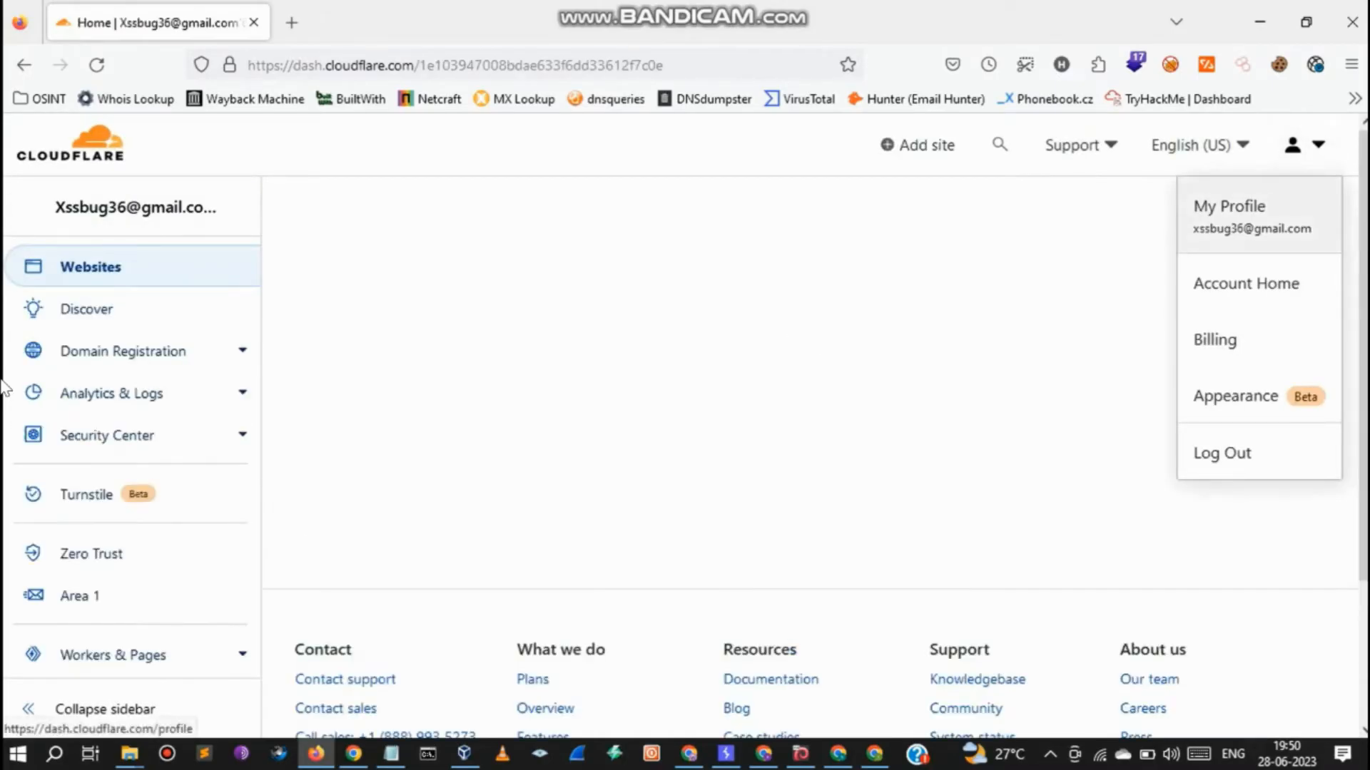
click(1229, 206)
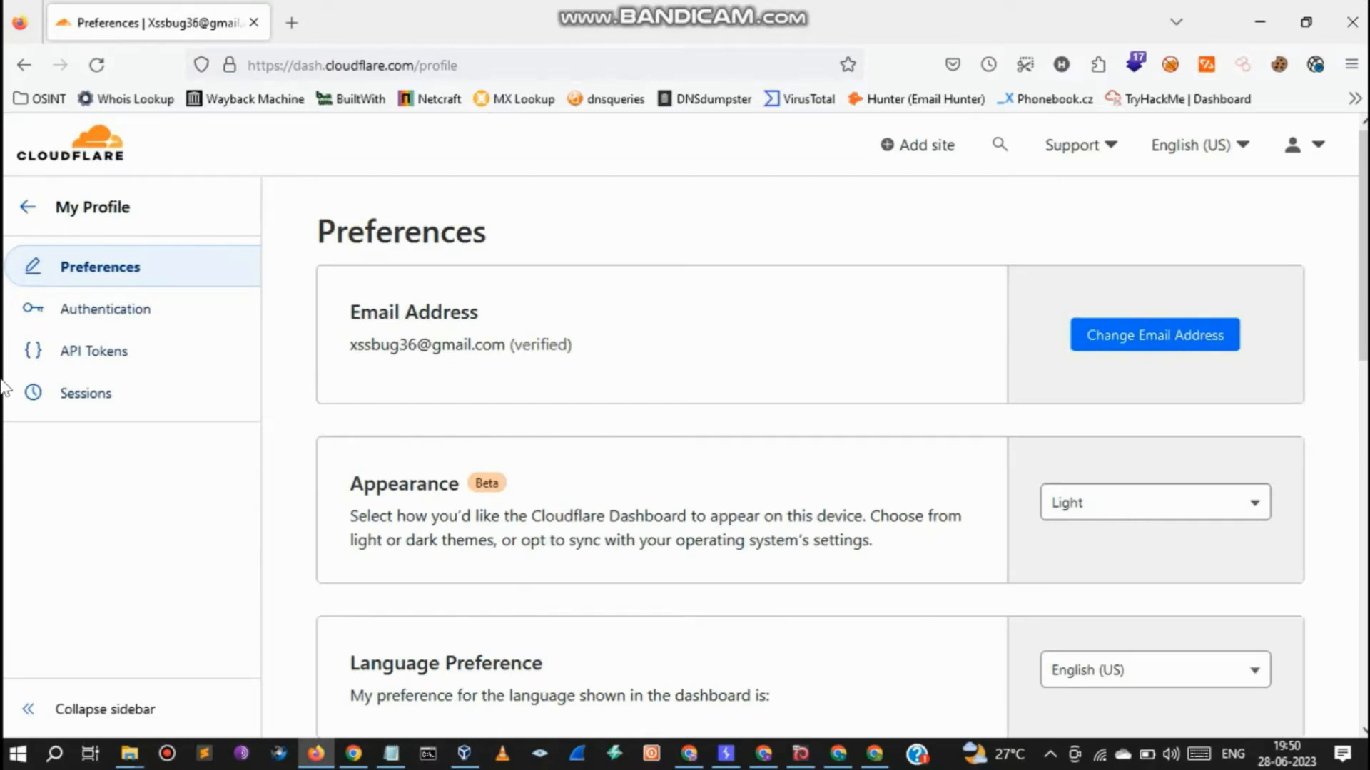
click(104, 308)
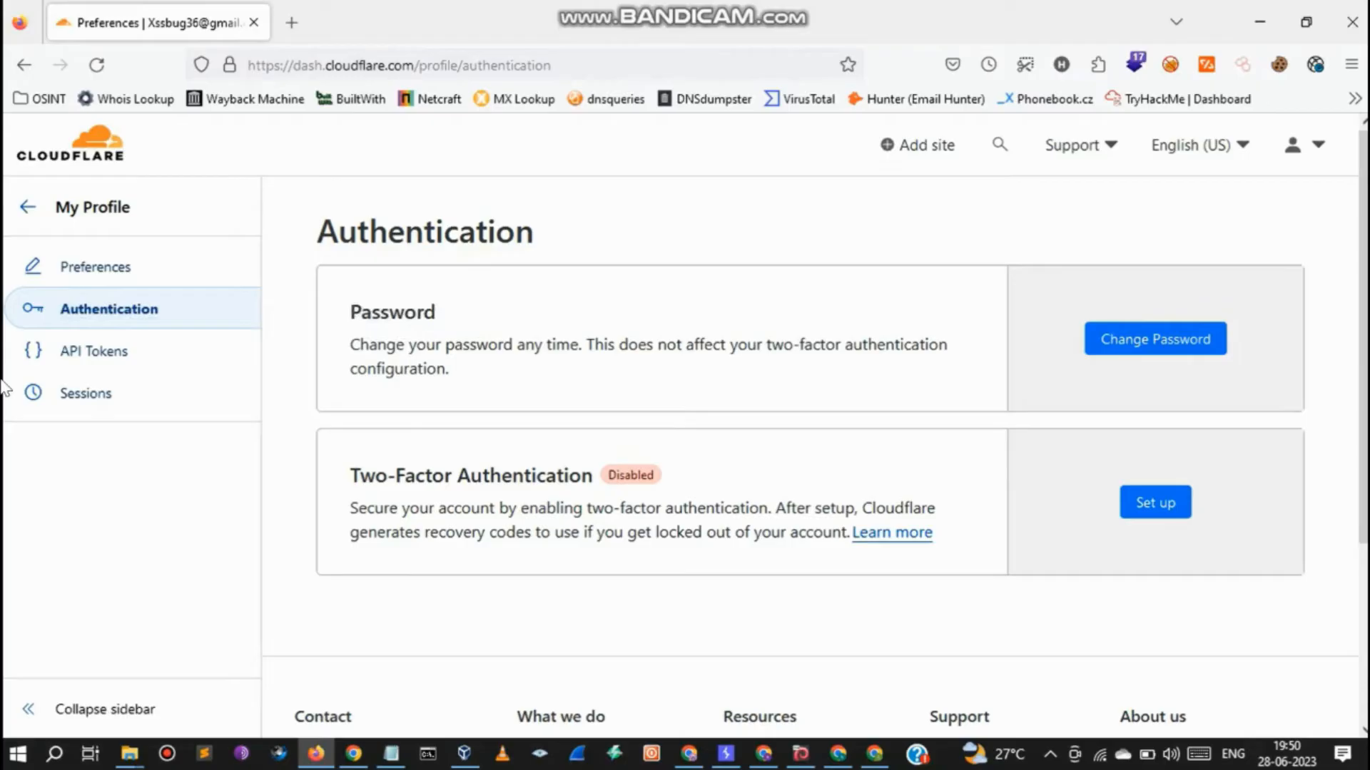
click(1154, 340)
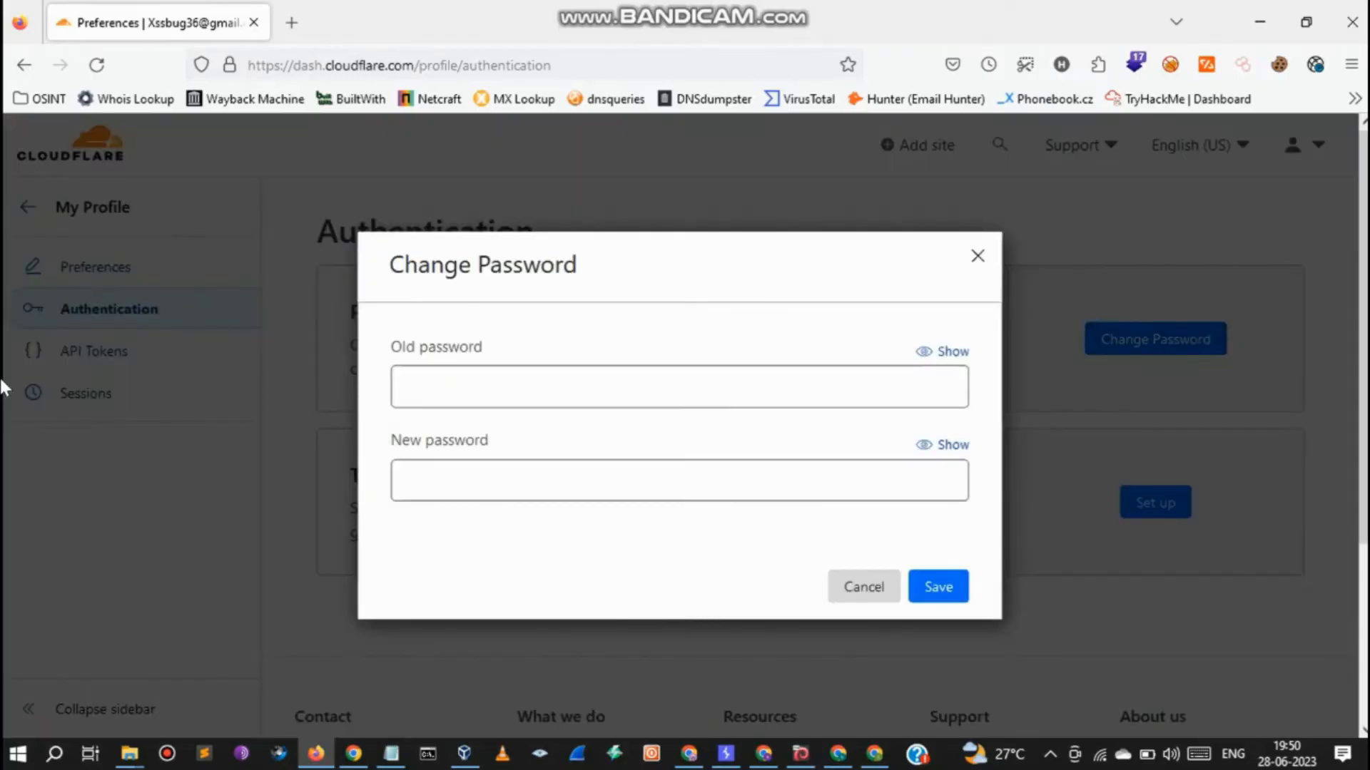
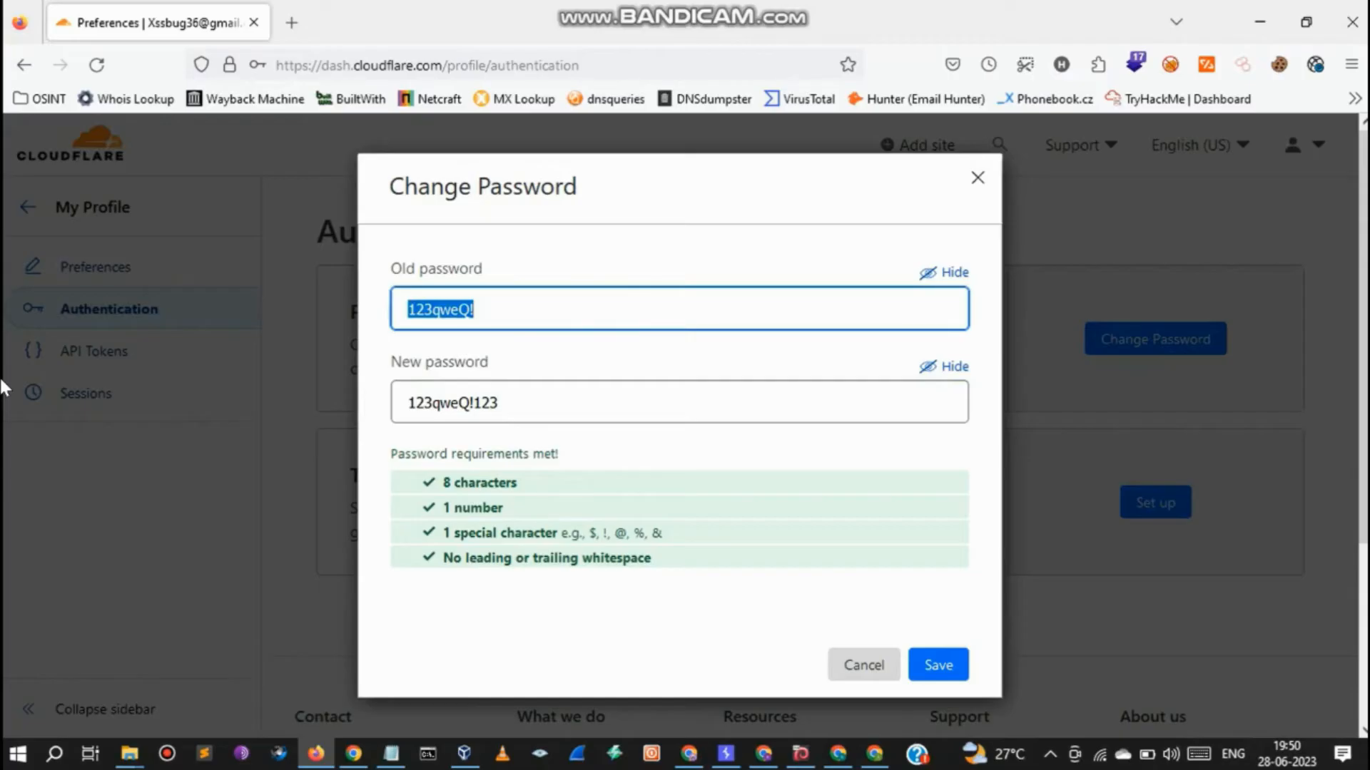
click(389, 753)
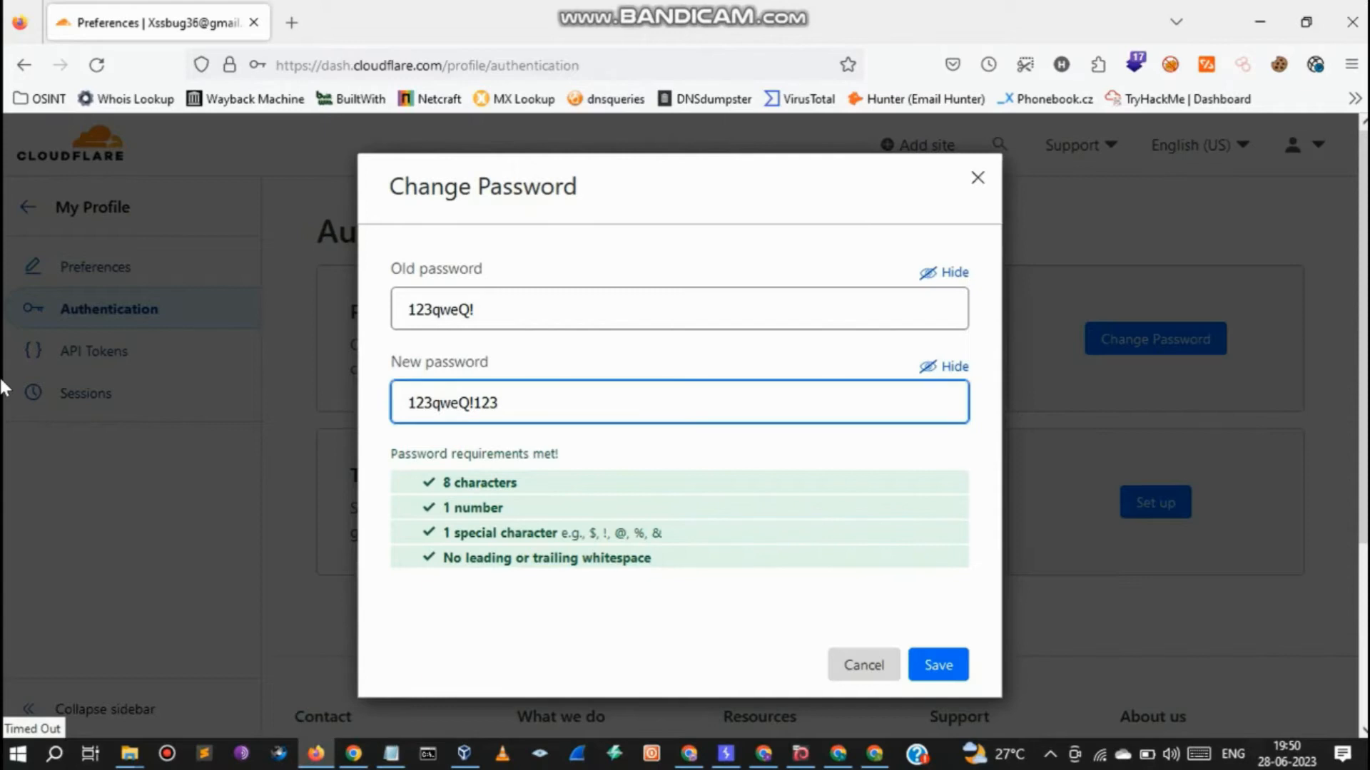
click(938, 665)
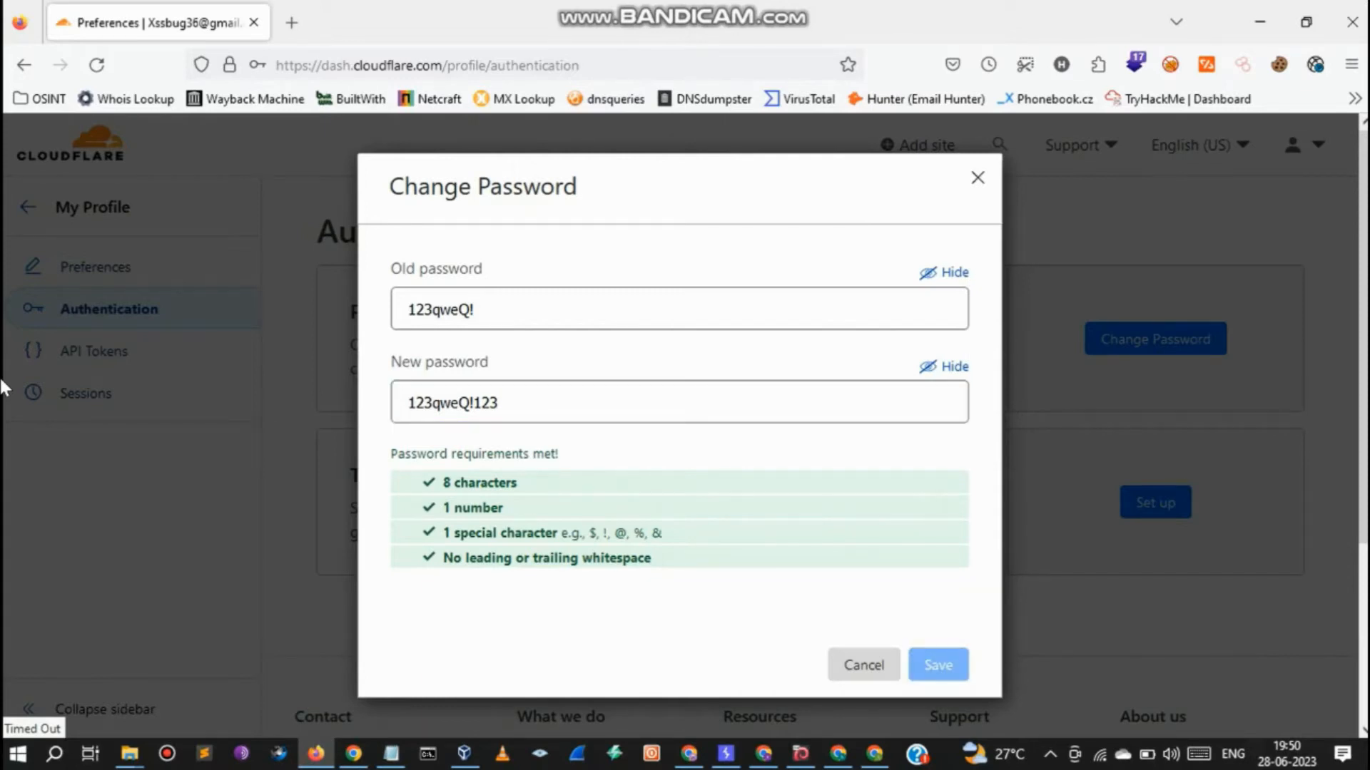
click(937, 665)
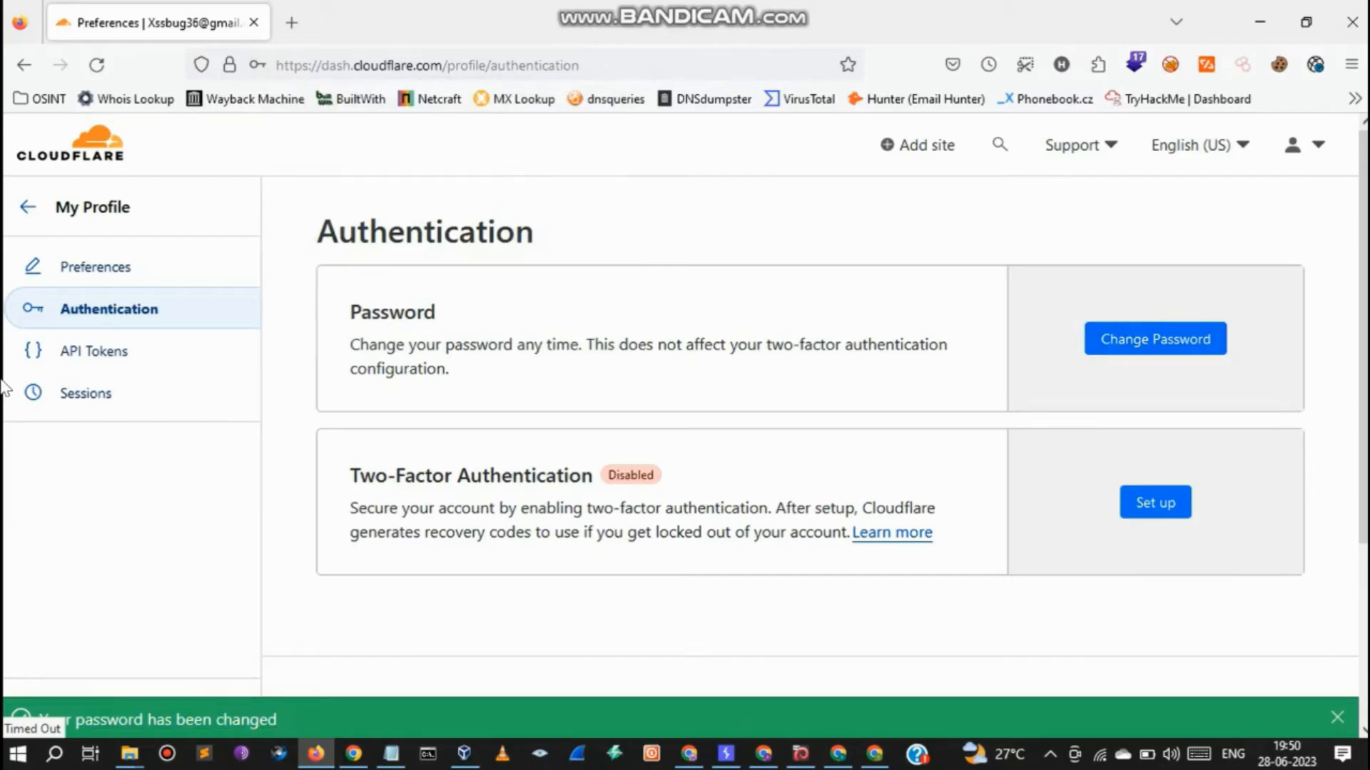
click(390, 753)
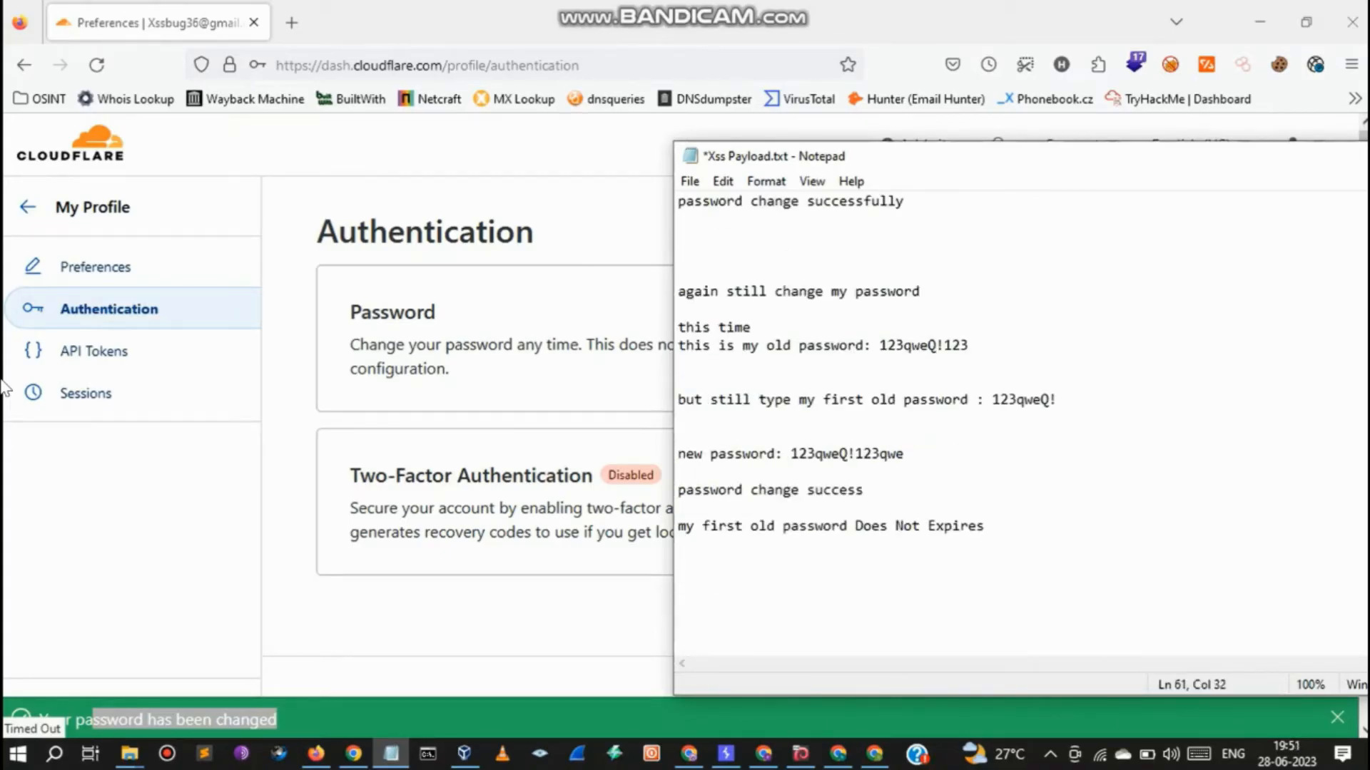
double_click(780, 345)
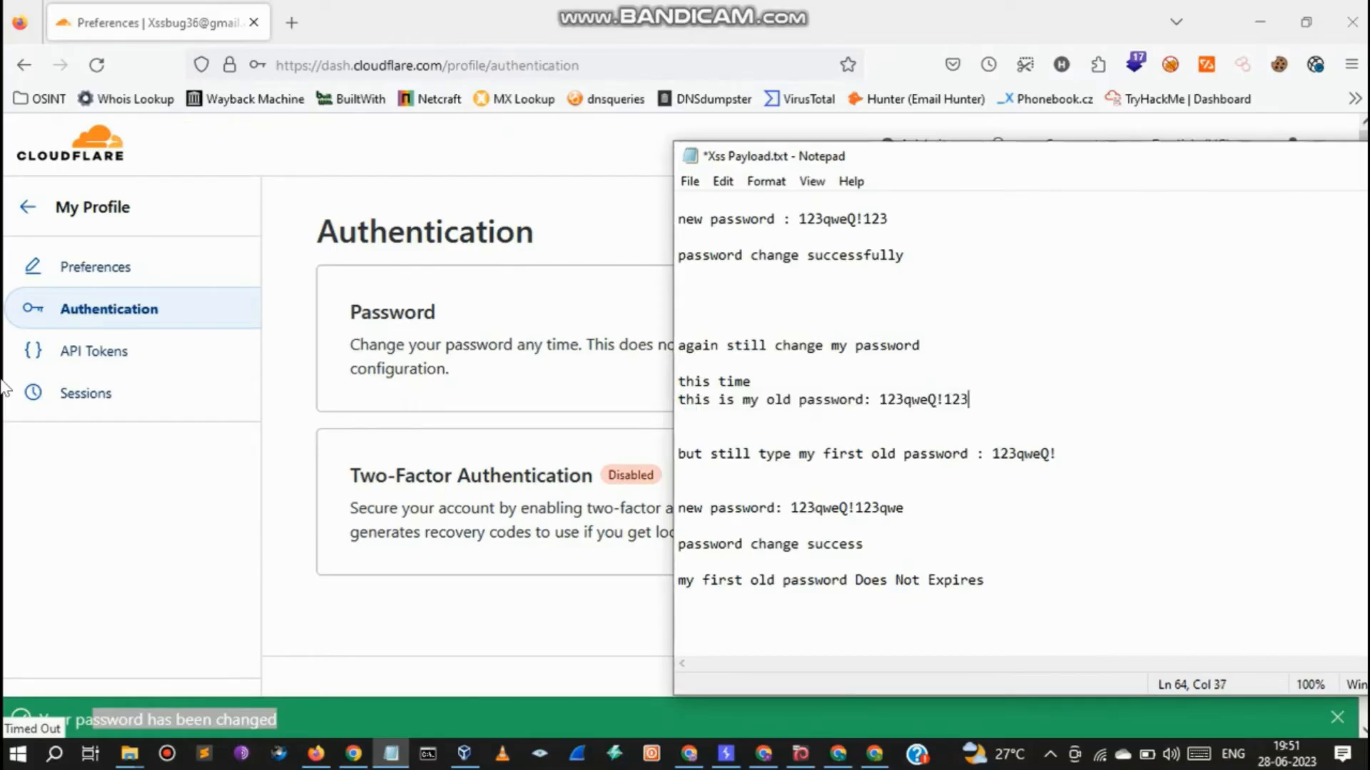
triple_click(865, 453)
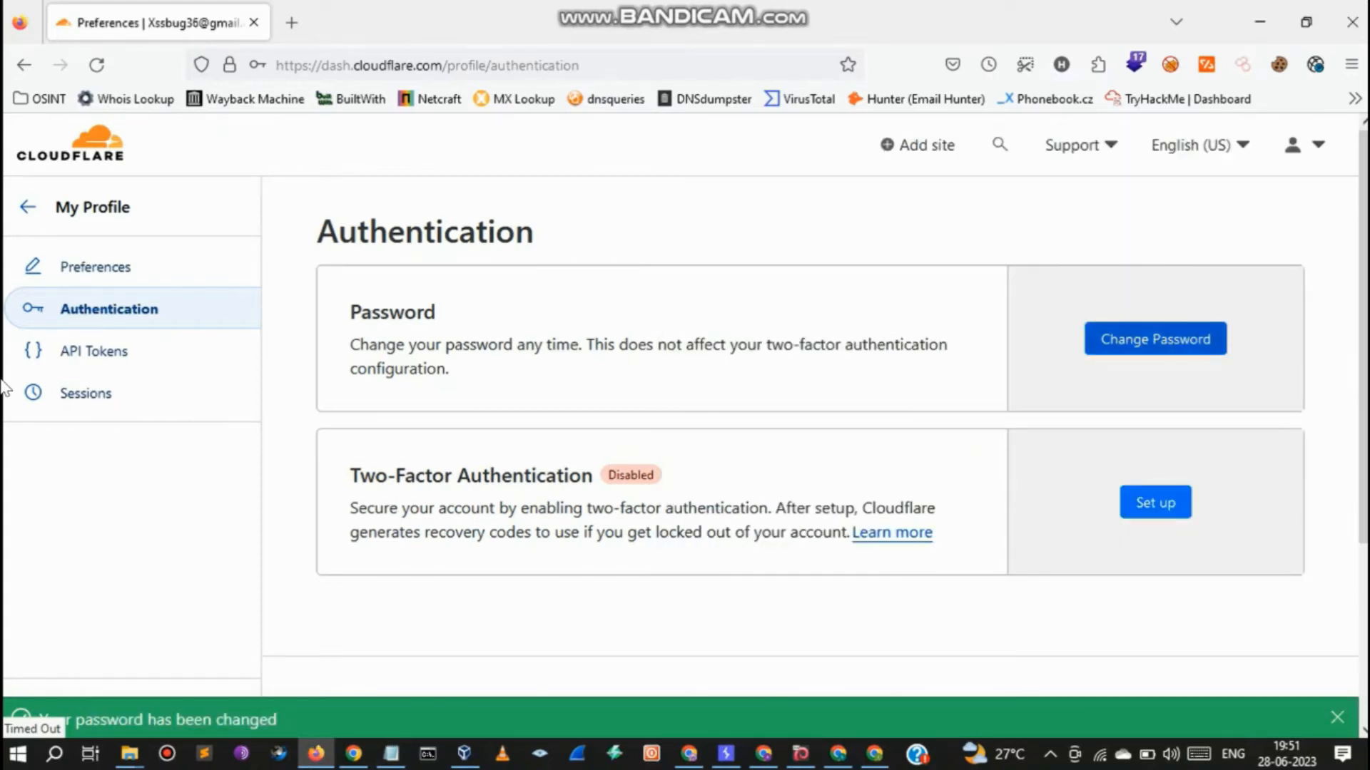
click(1153, 340)
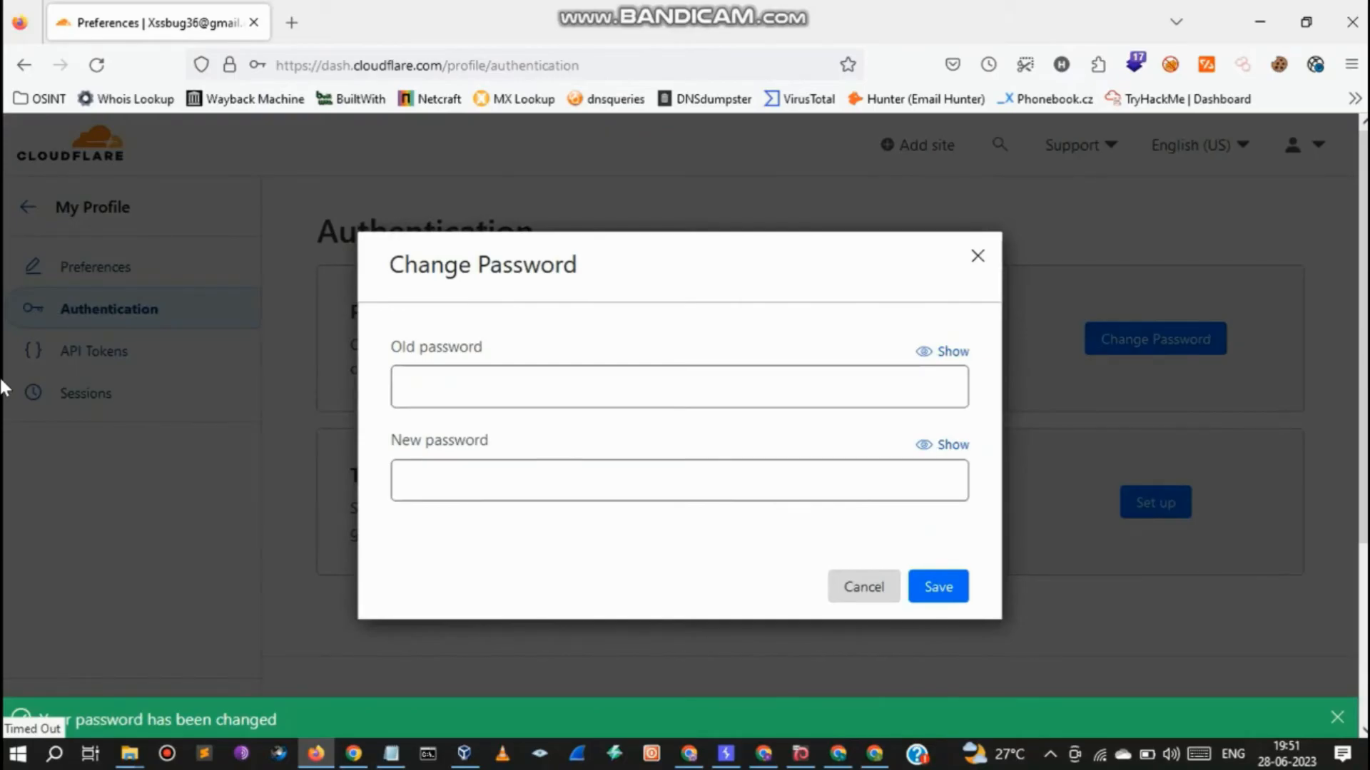
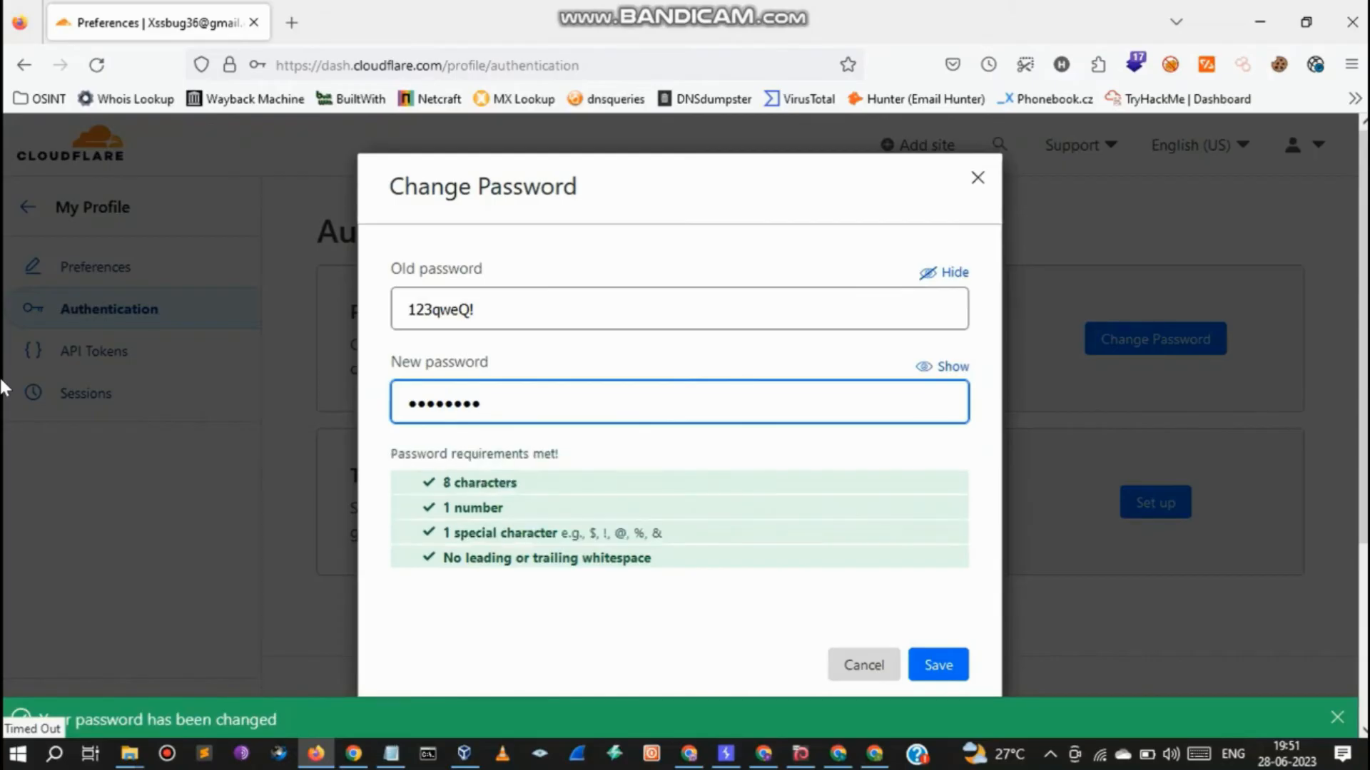
click(951, 367)
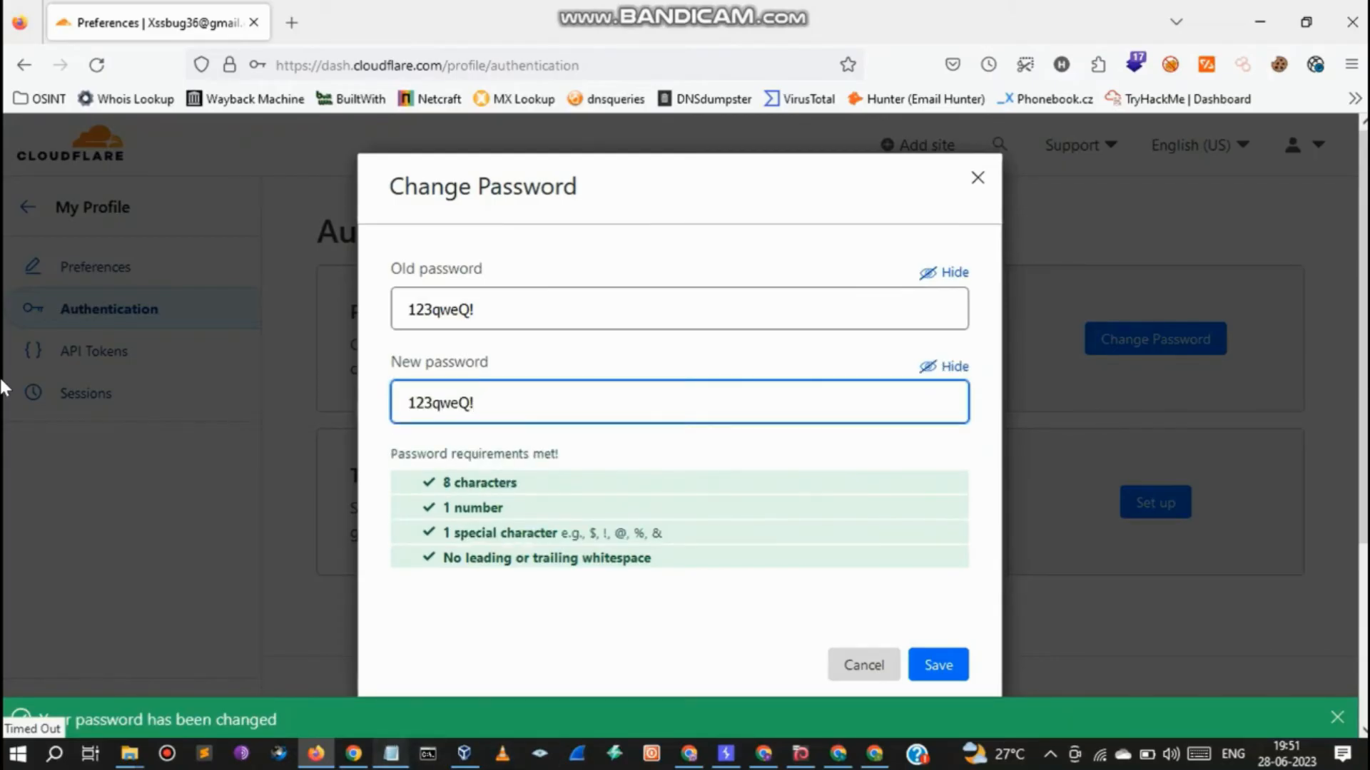
click(391, 753)
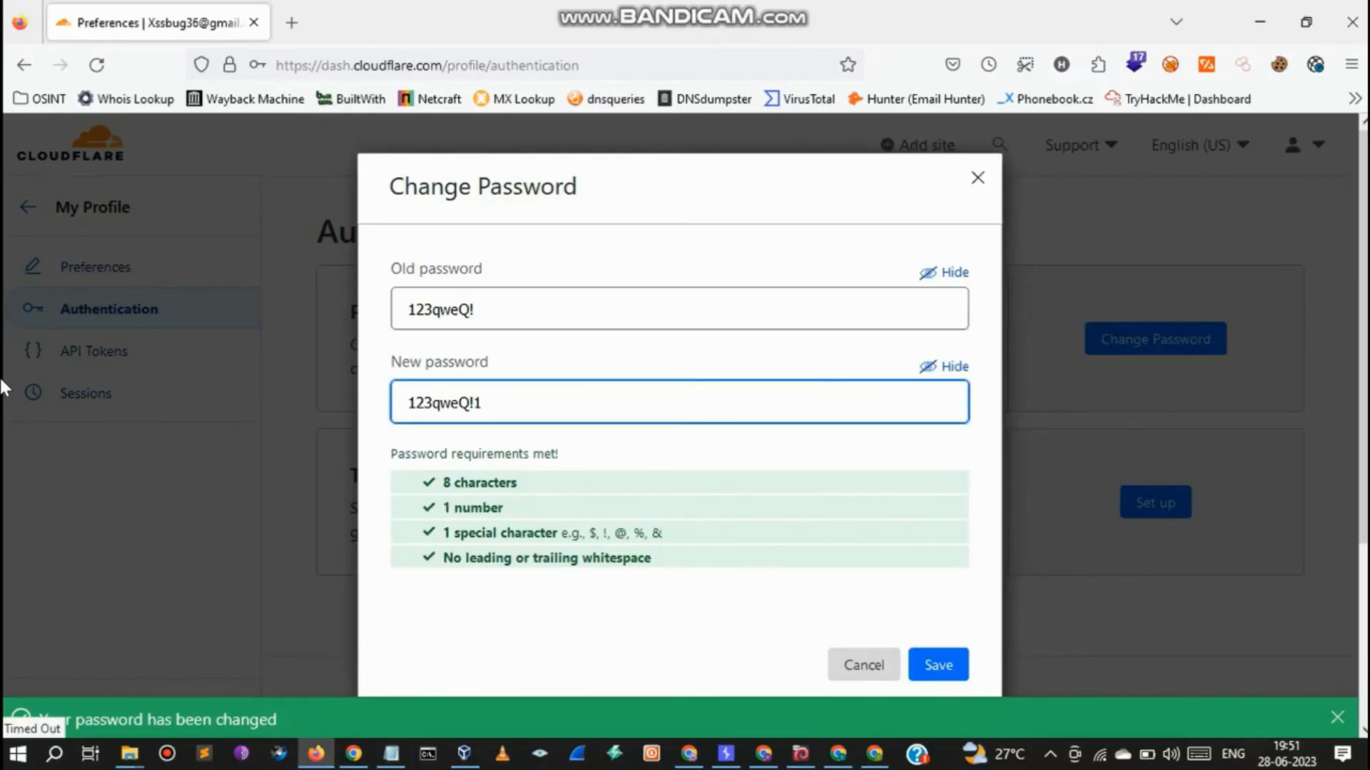
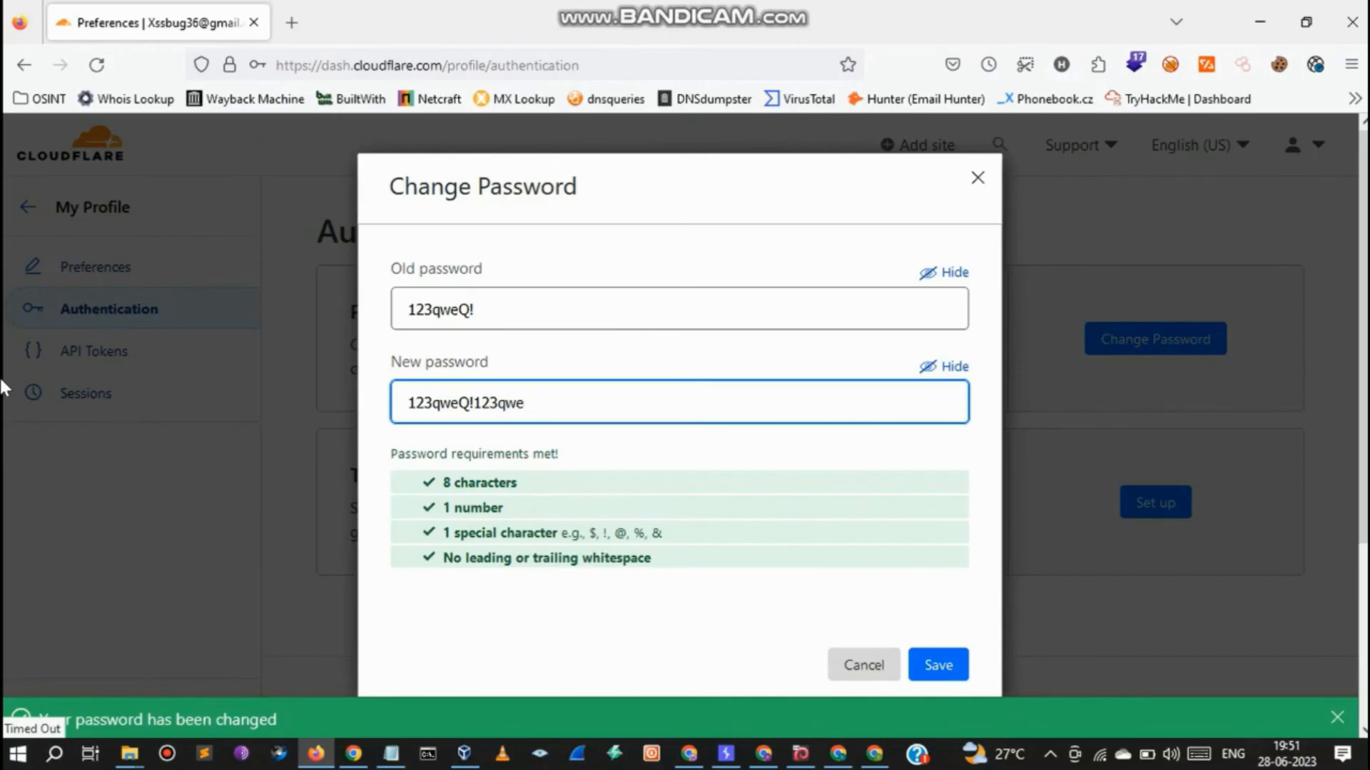
Step: Check the new password in Notepad, save the second change, and decline Firefox's save-password prompt
click(389, 753)
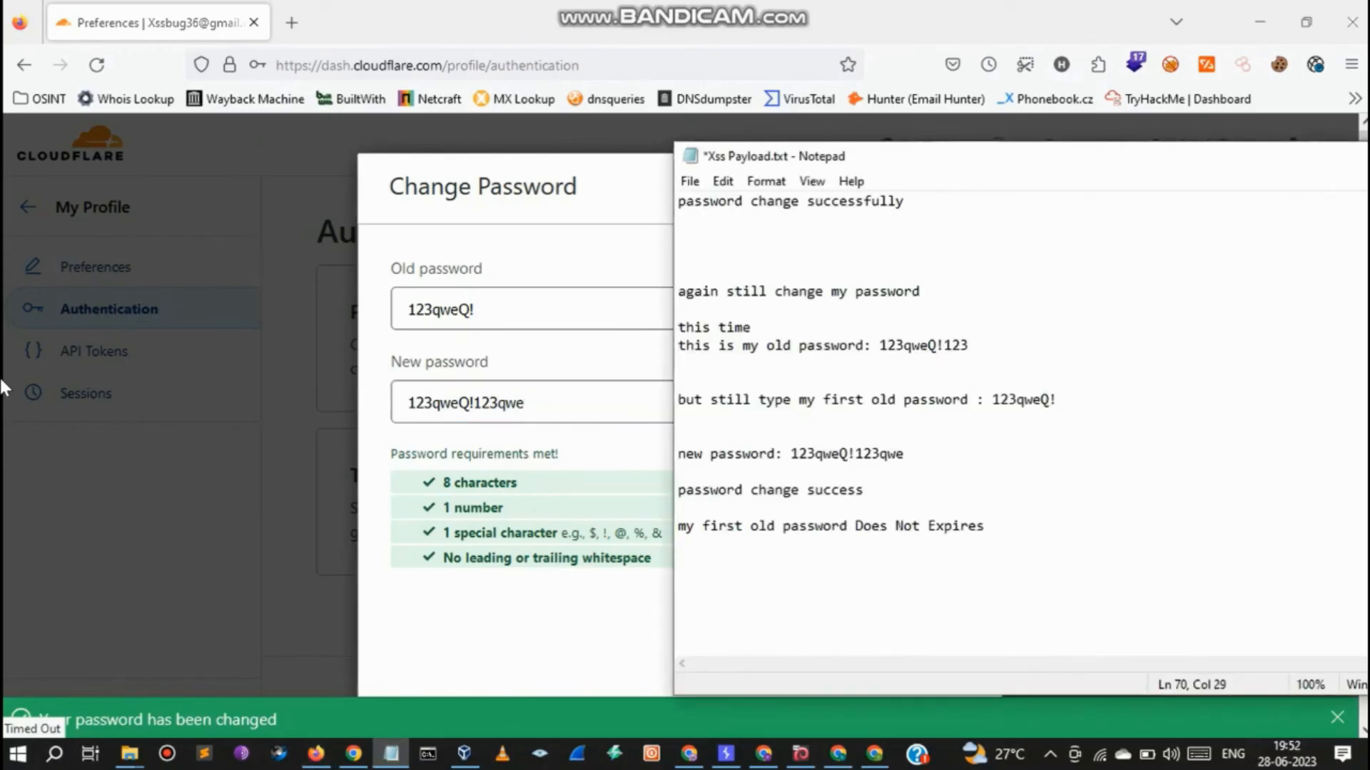
click(853, 453)
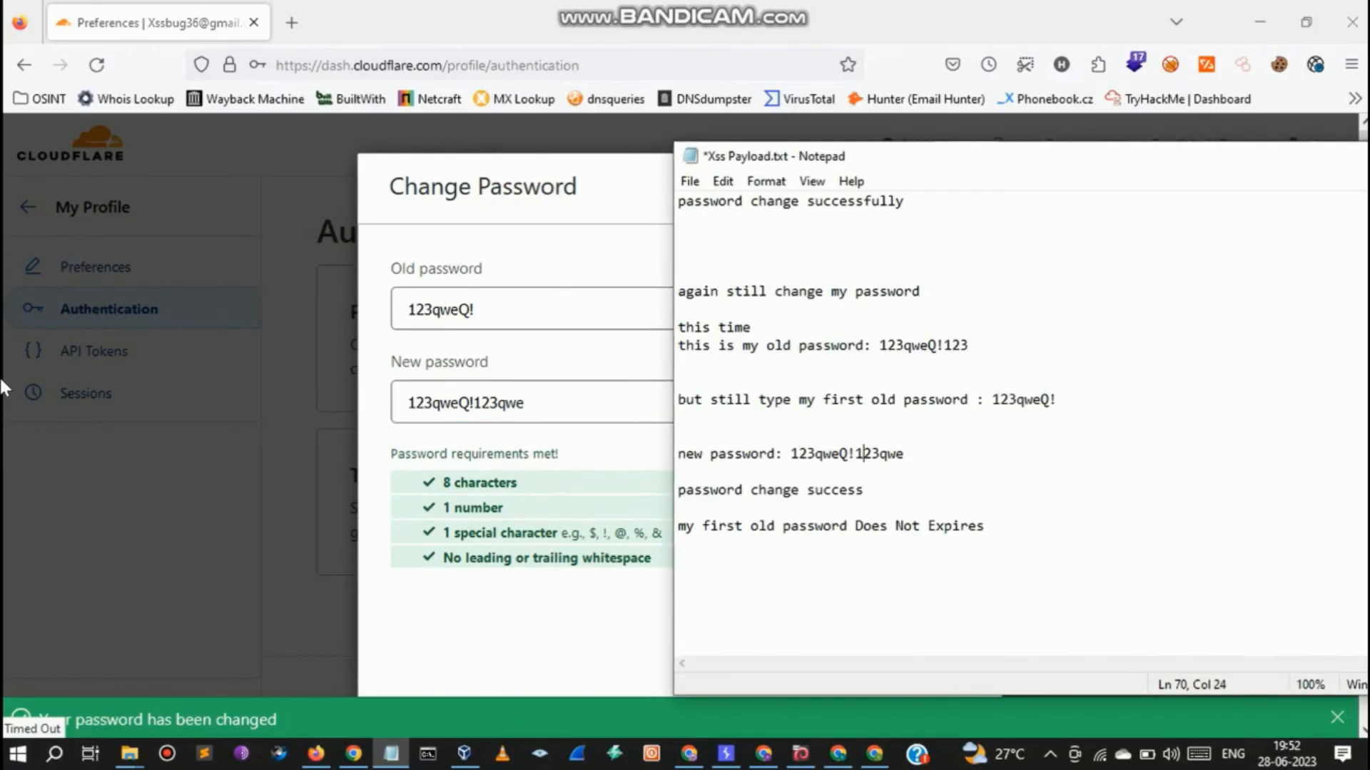
drag(798, 454, 906, 454)
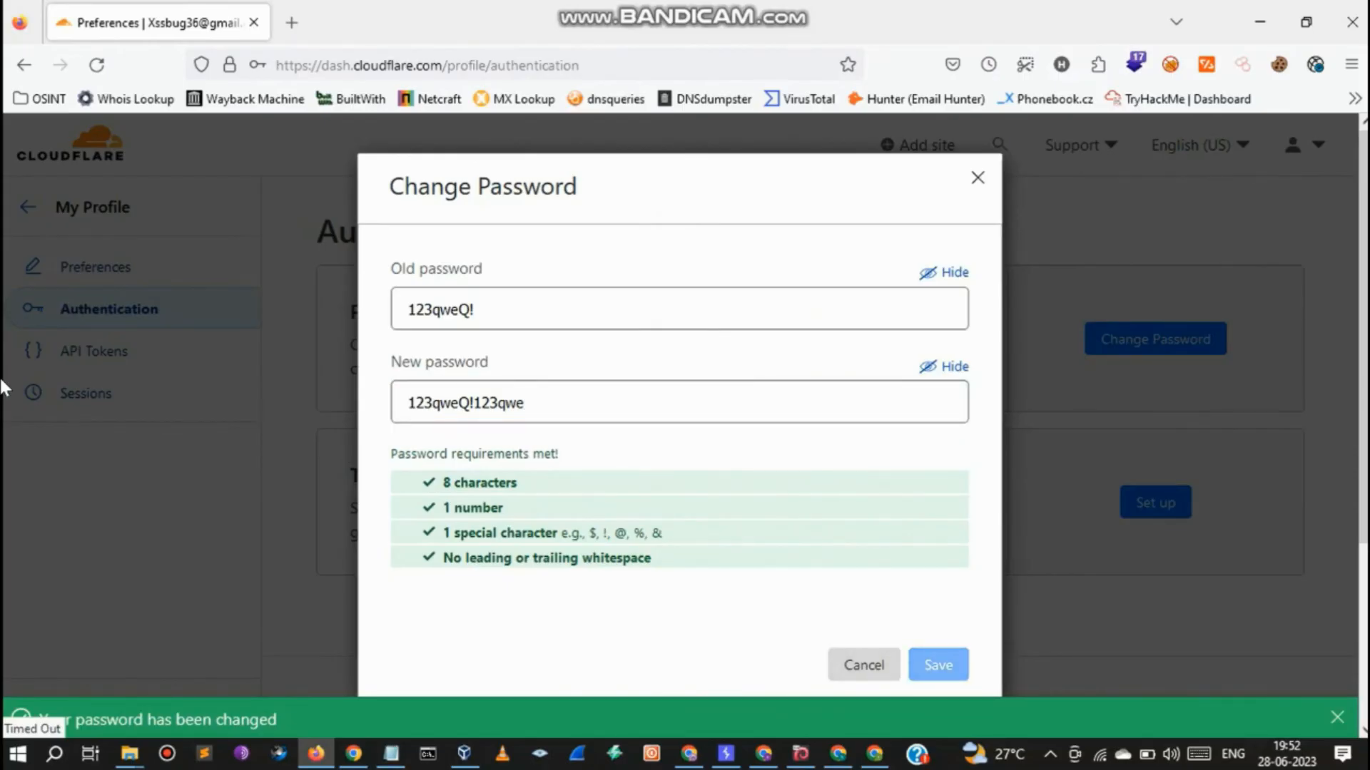
click(937, 665)
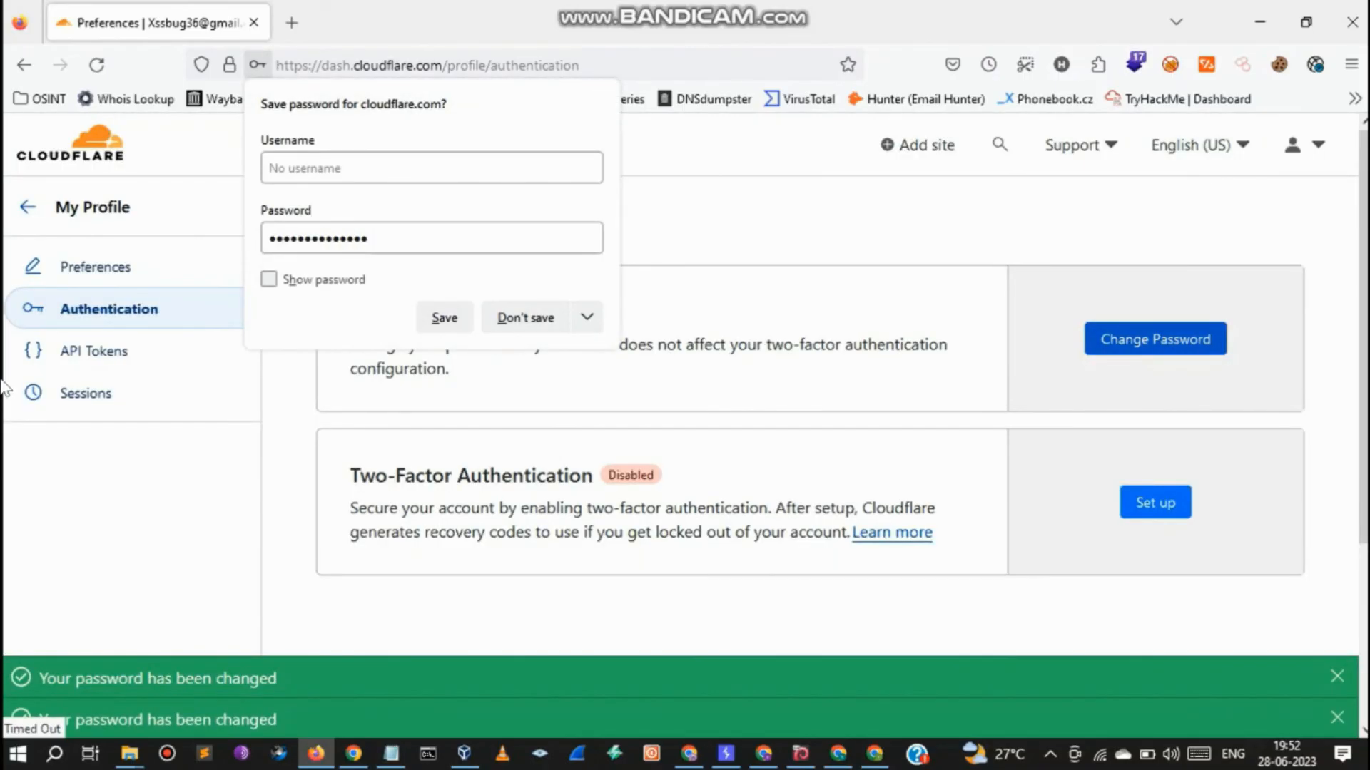
click(525, 317)
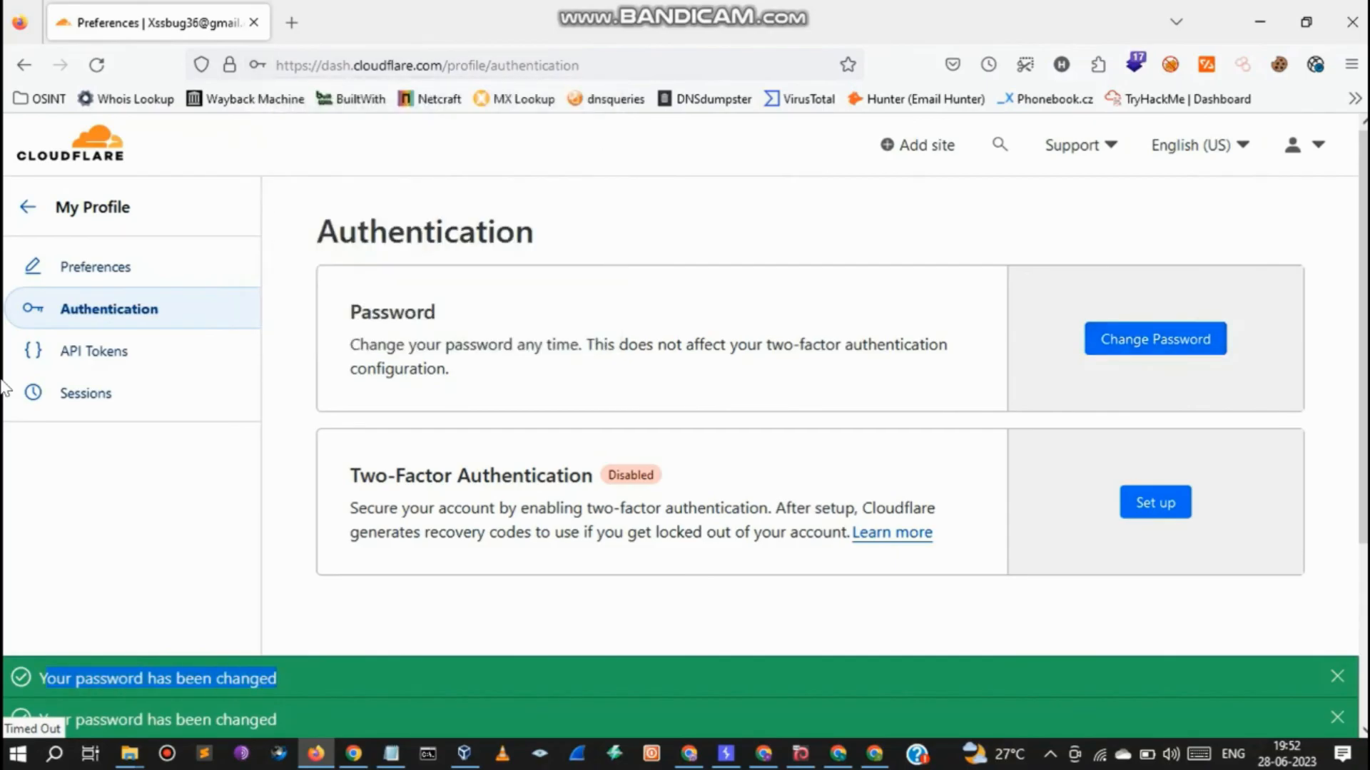